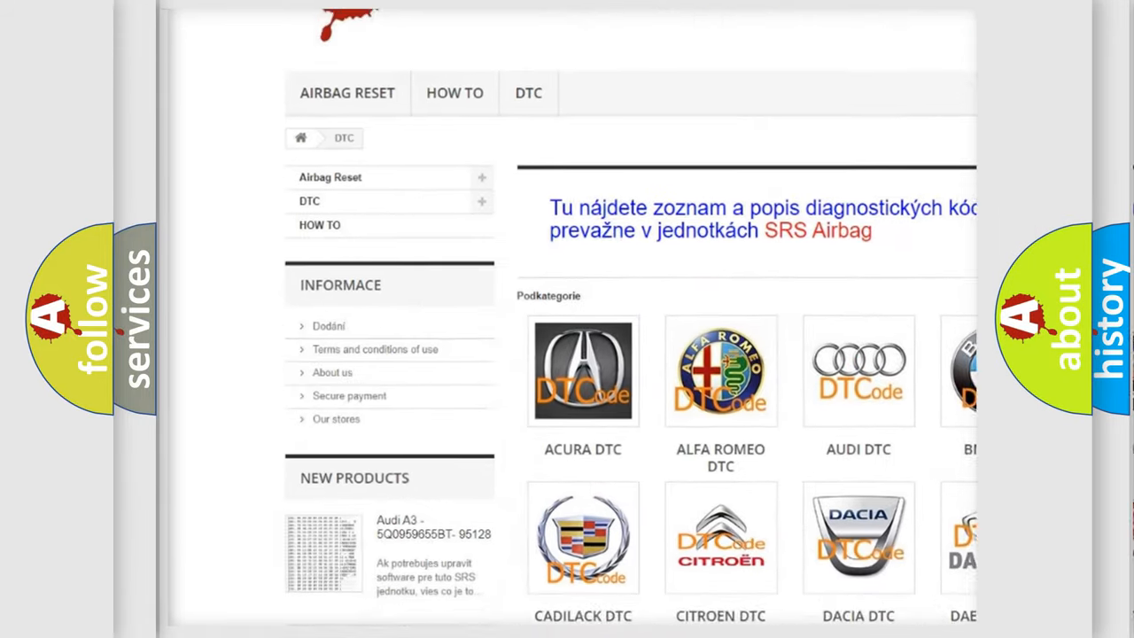
{"action": "scroll", "scroll_direction": "down", "scroll_amount": 3}
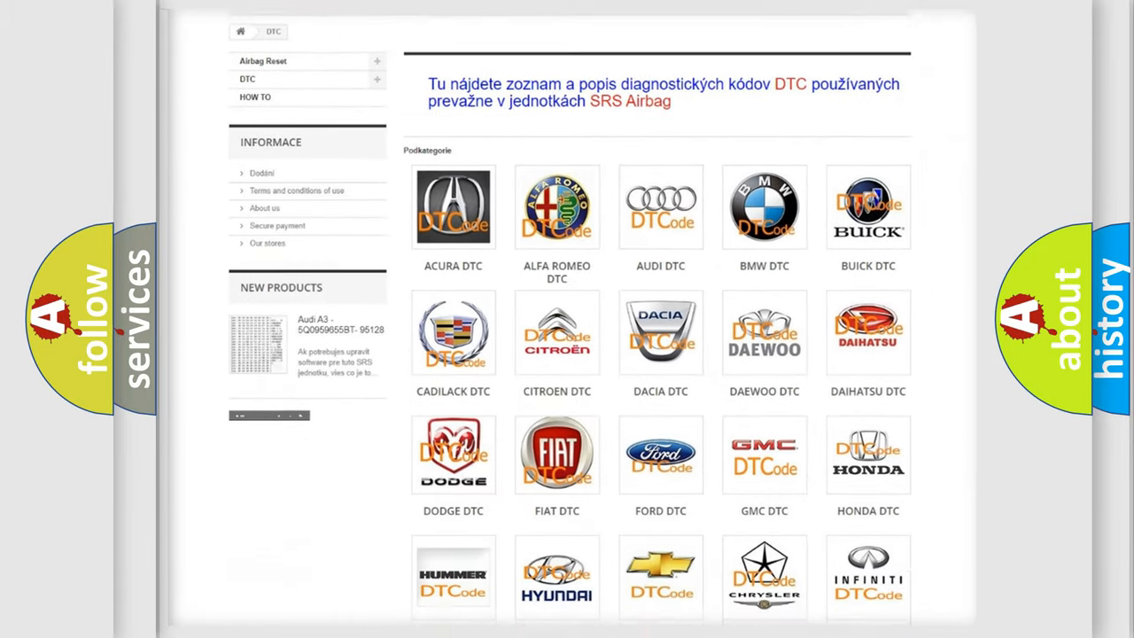
{"action": "scroll", "scroll_direction": "down", "scroll_amount": 3}
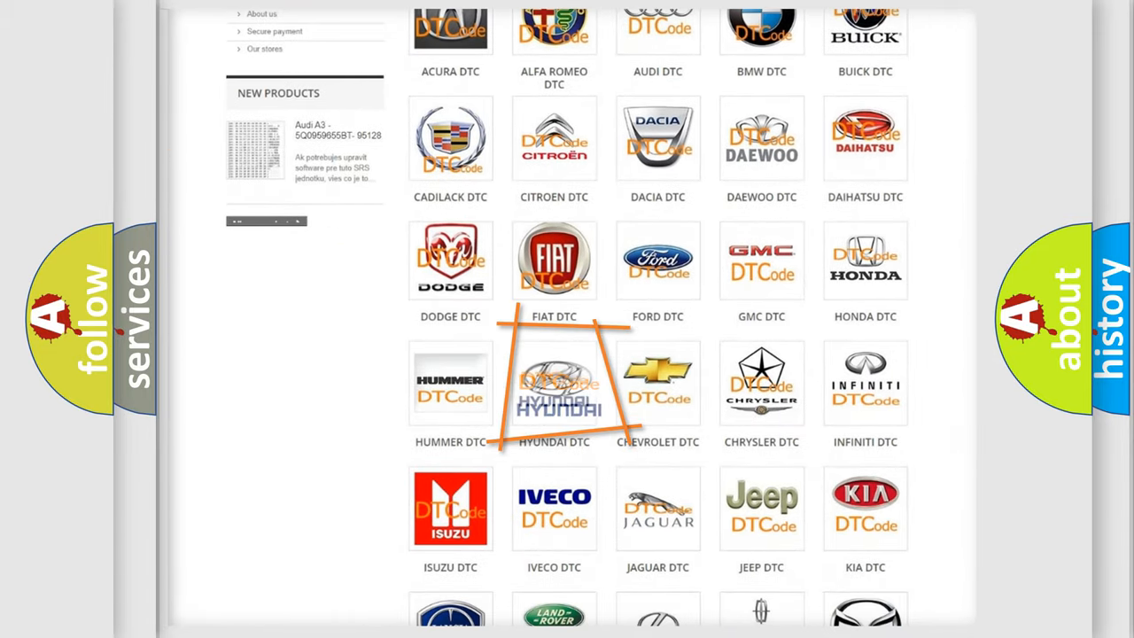
{"action": "left_click", "coordinate": [553, 383]}
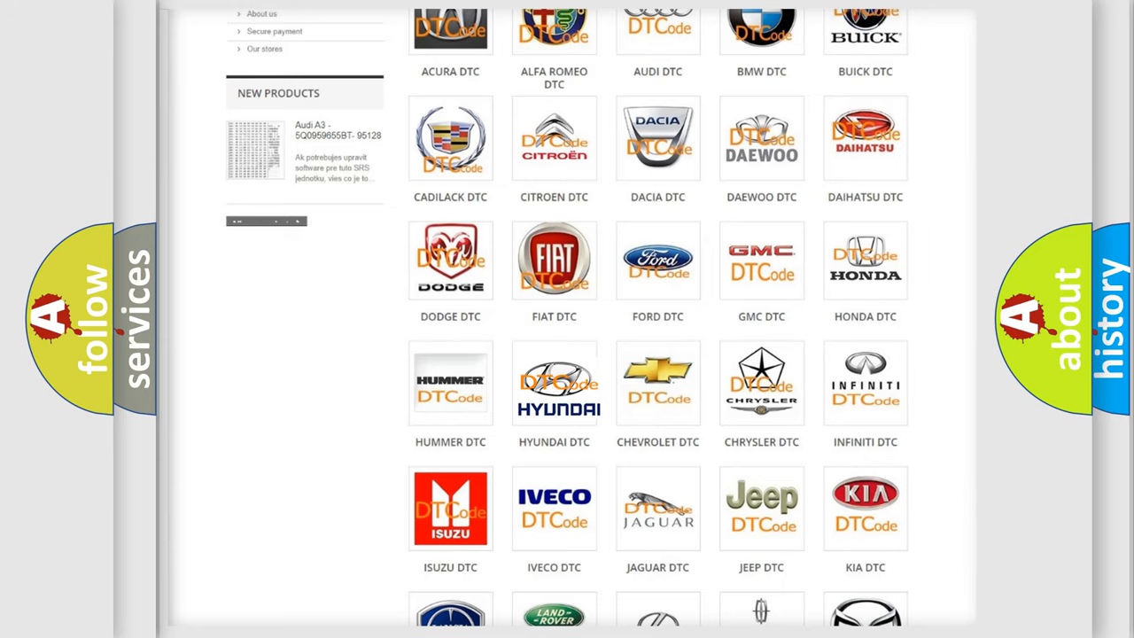